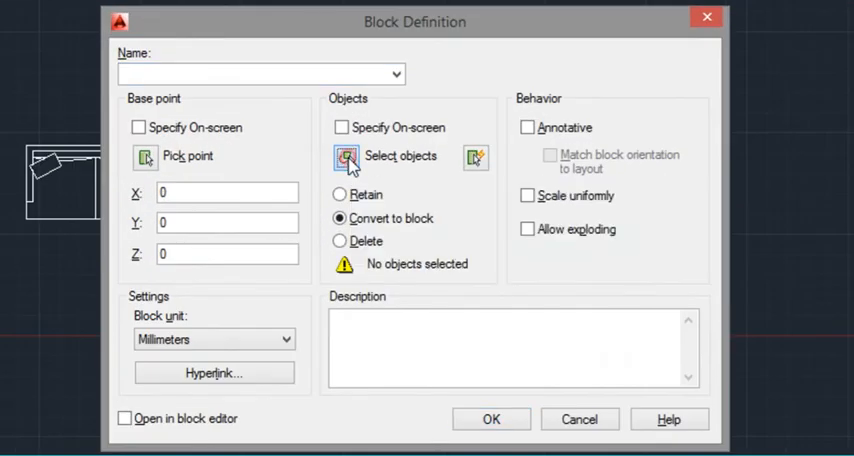
Define a block named 'test' from the picked sofa object, with Allow exploding toggled back off
left_click(346, 156)
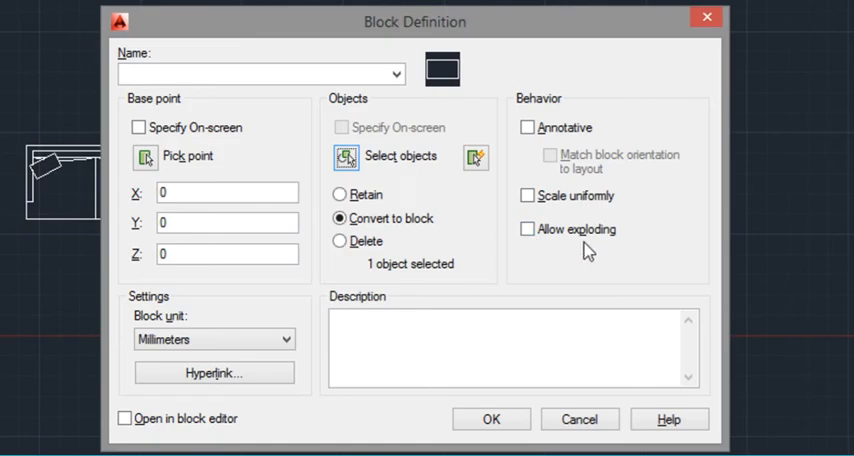
left_click(528, 228)
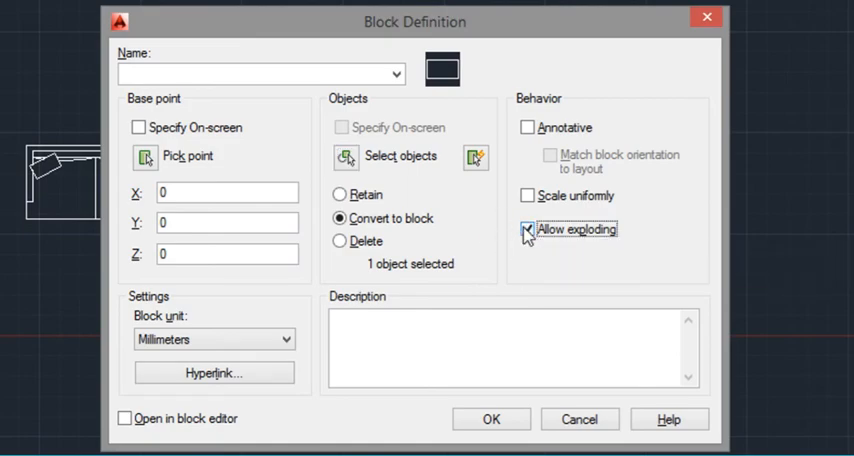
left_click(528, 228)
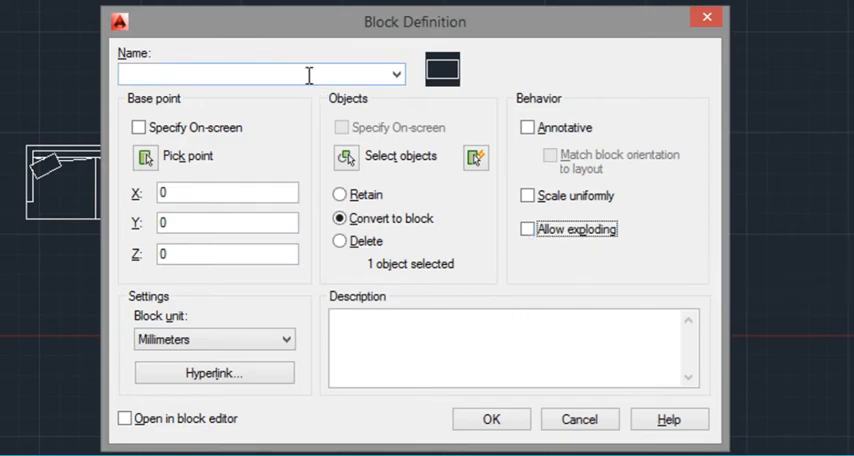
type("t")
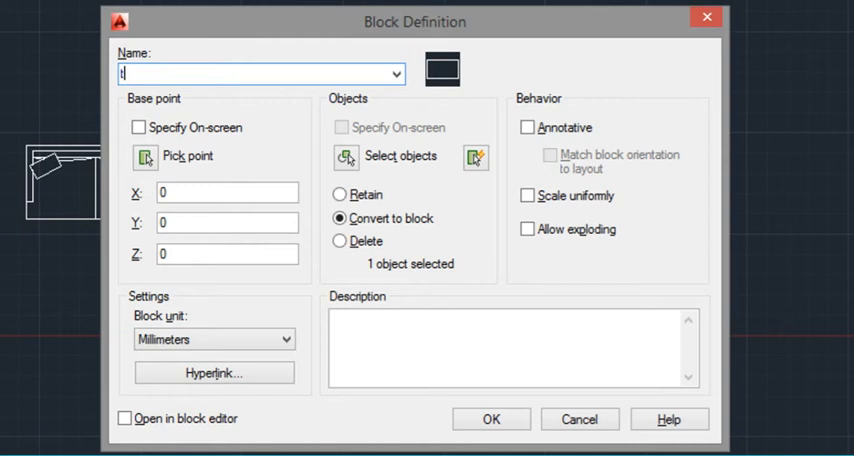
type("est")
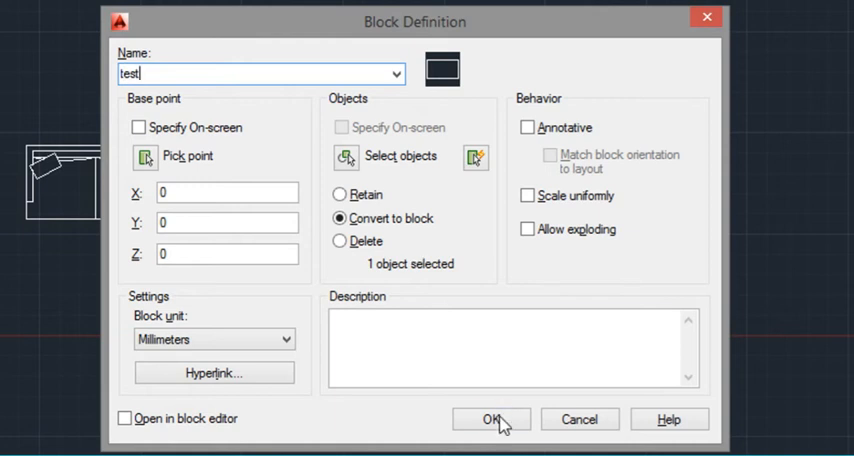
left_click(492, 420)
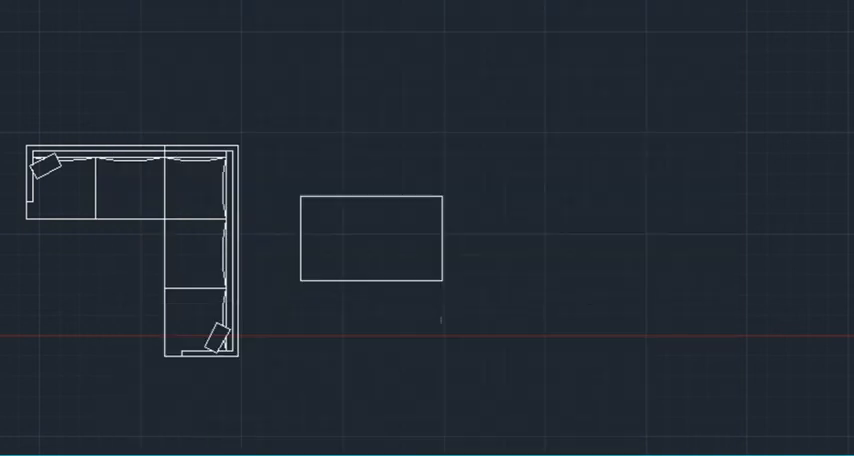
Select the couch block in the drawing
left_click(368, 244)
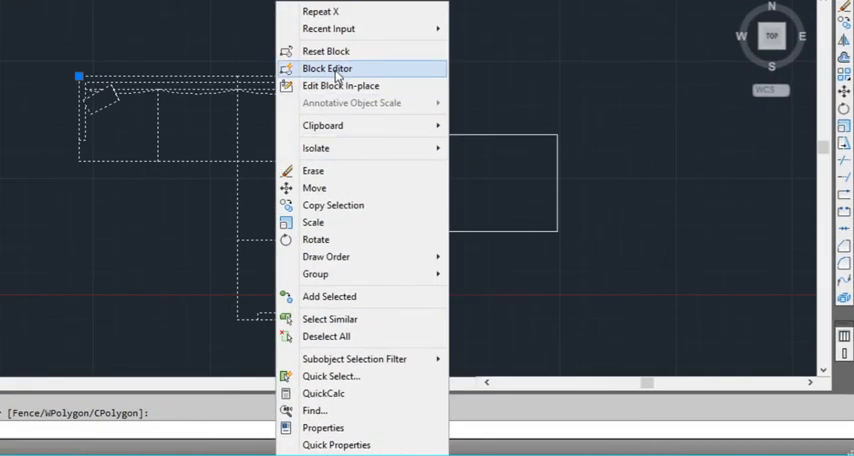
Edit the couch block in the Block Editor and show its properties (PROP)
left_click(326, 68)
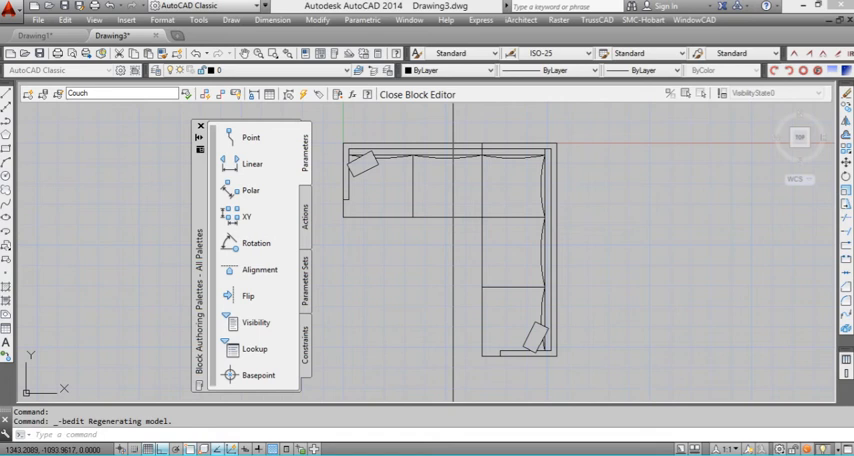
mouse_move(460, 230)
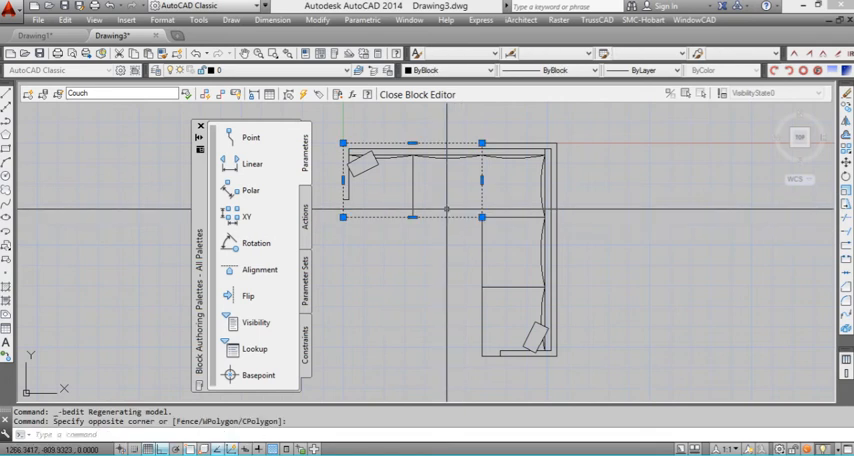
right_click(448, 216)
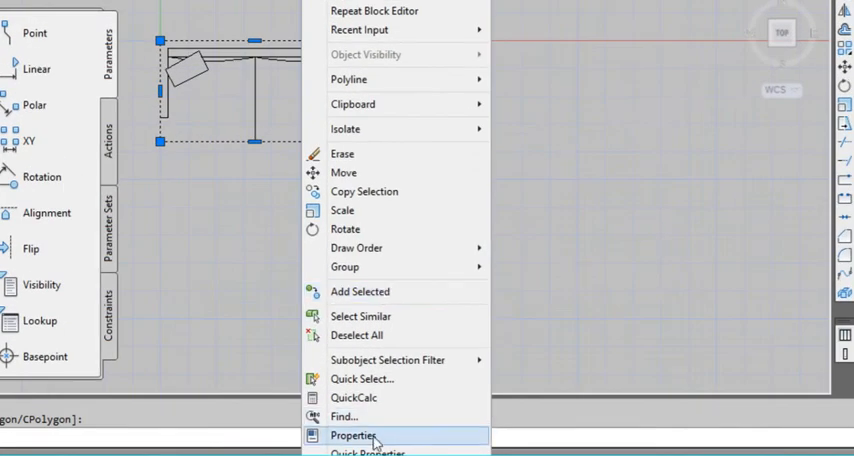
left_click(354, 436)
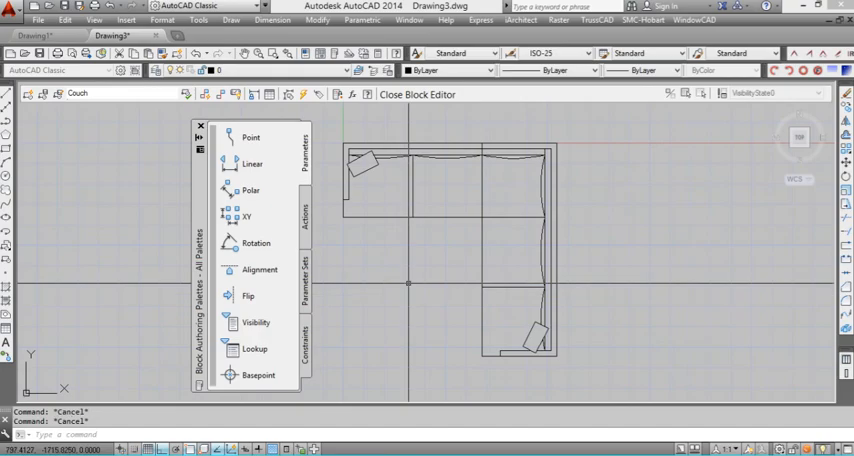
type("prop")
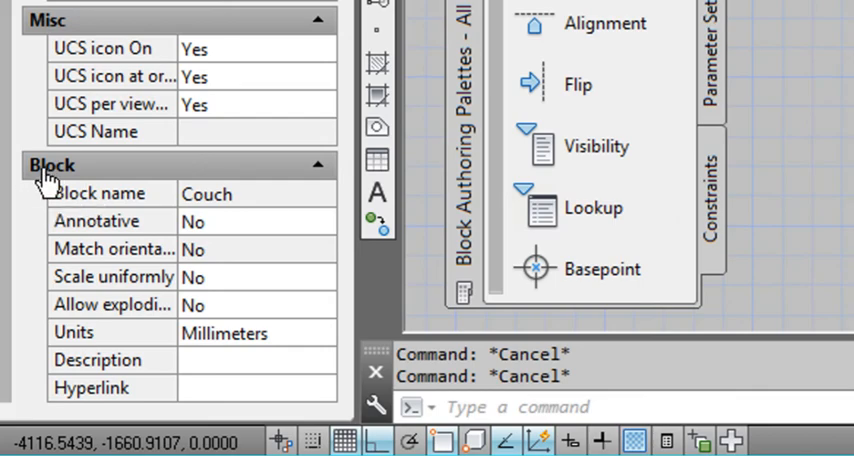
mouse_move(204, 310)
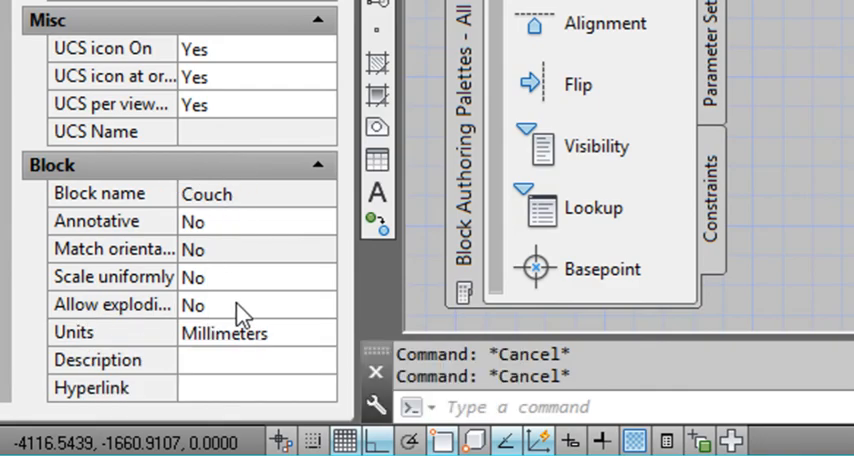
Set the Couch block's Allow exploding value to Yes
left_click(250, 304)
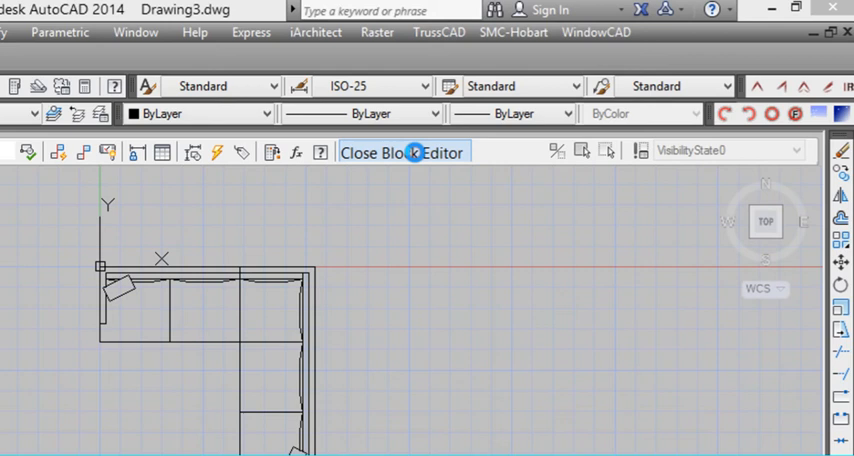
Close the Block Editor, saving the changes to Couch
left_click(404, 152)
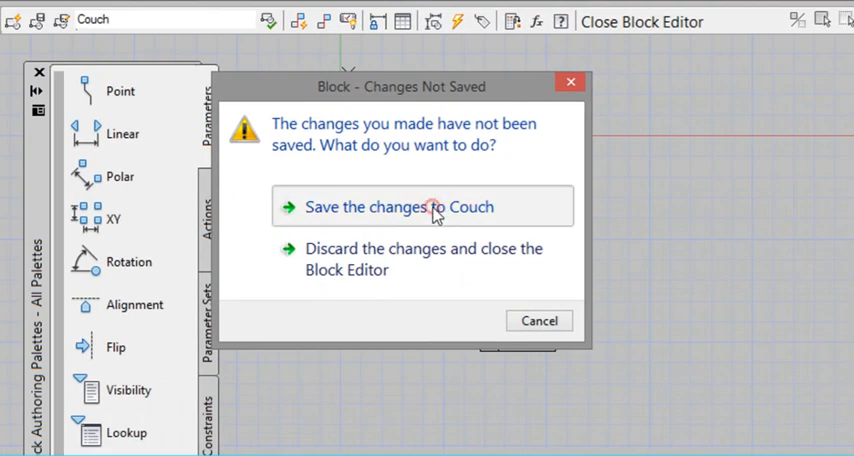
left_click(398, 208)
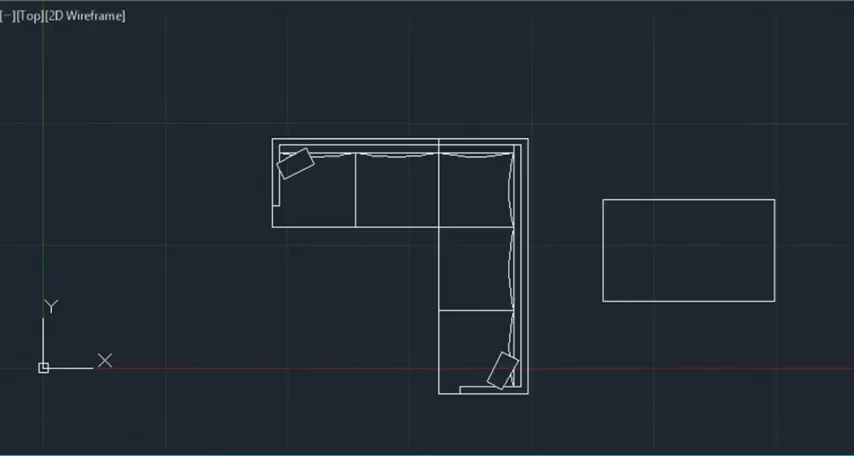